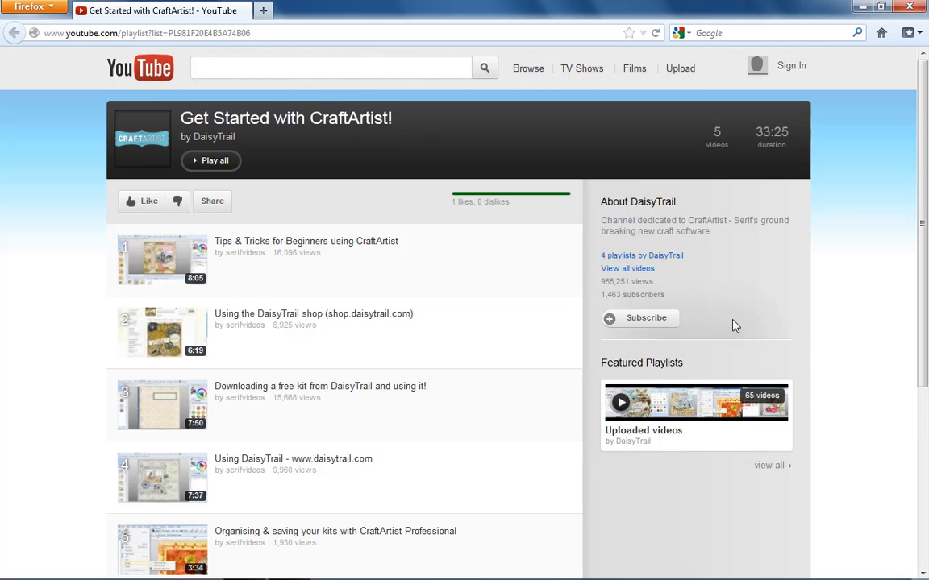
# - Scroll through the Get Started with CraftArtist! playlist on YouTube
pyautogui.scroll(-3)
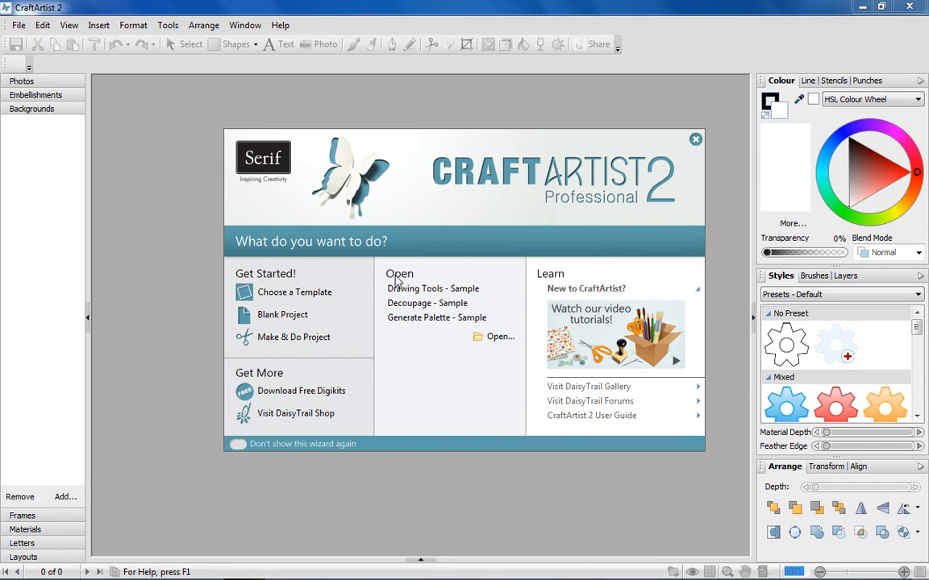
# - Browse the template gallery, cancel it, and start a project that loads the autumn craft layout
pyautogui.click(295, 292)
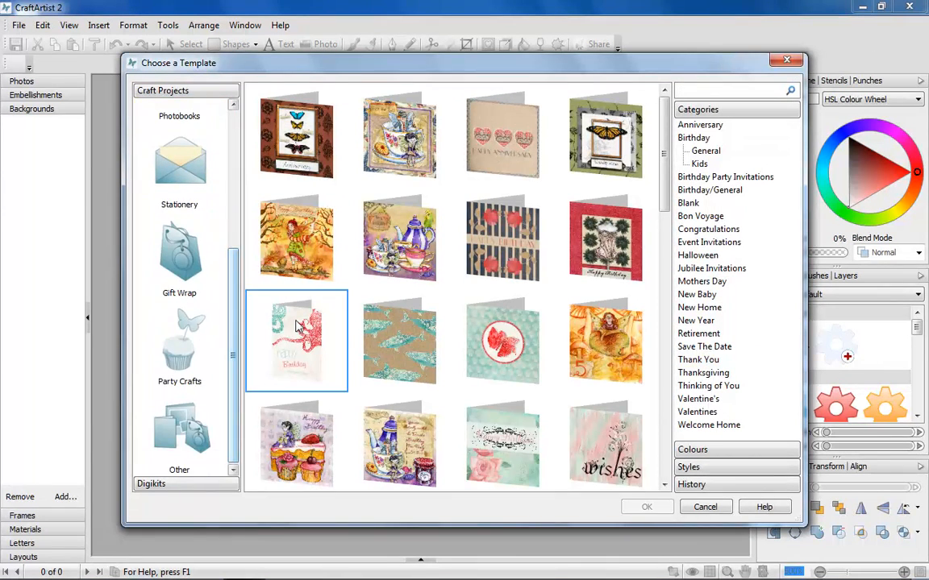
pyautogui.click(400, 239)
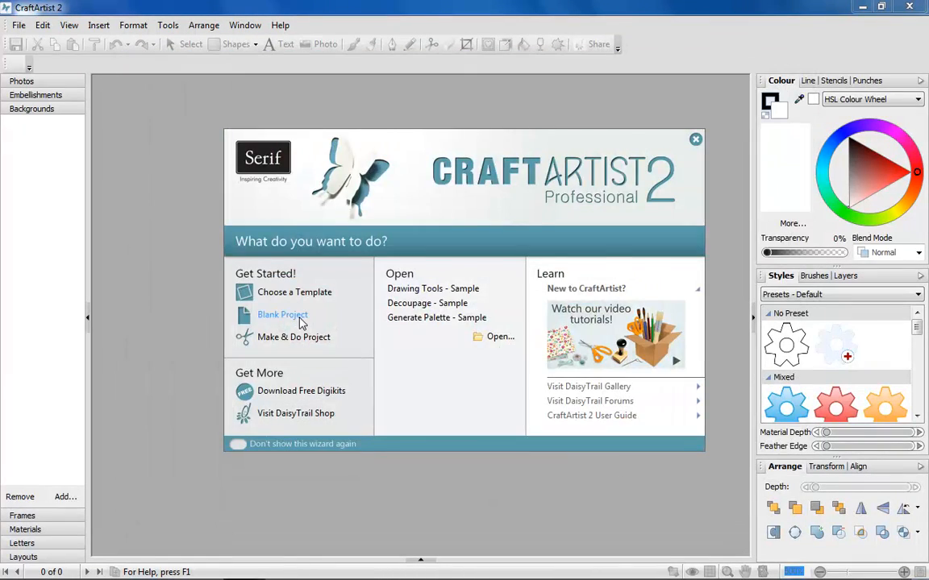
pyautogui.click(283, 314)
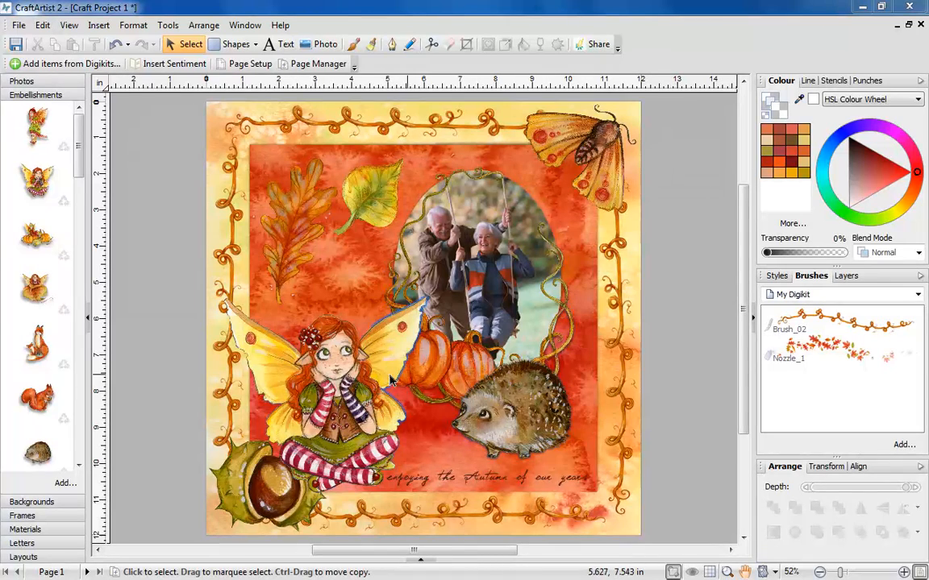
# - Select the fairy embellishment for editing, then choose the Ledger page size in Page Setup
pyautogui.click(331, 363)
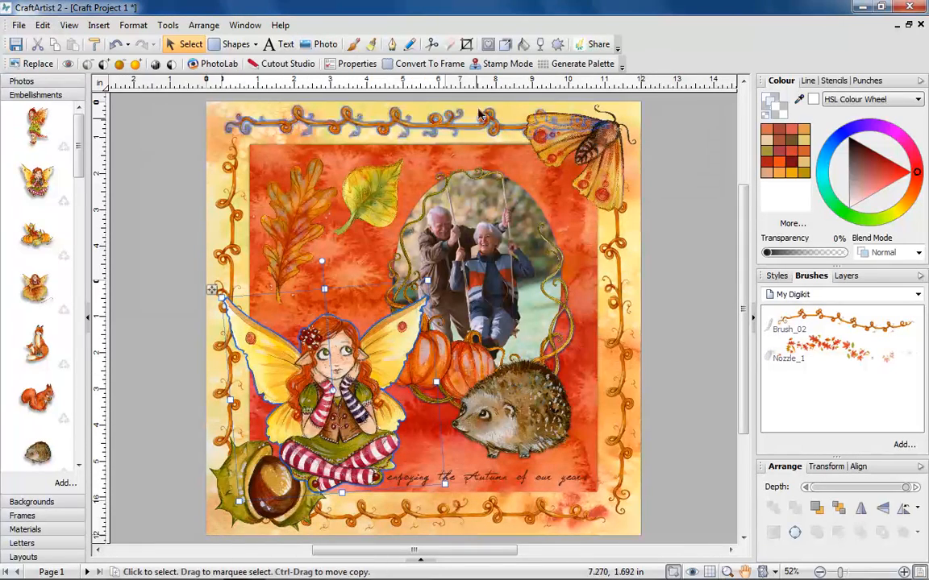
pyautogui.click(487, 45)
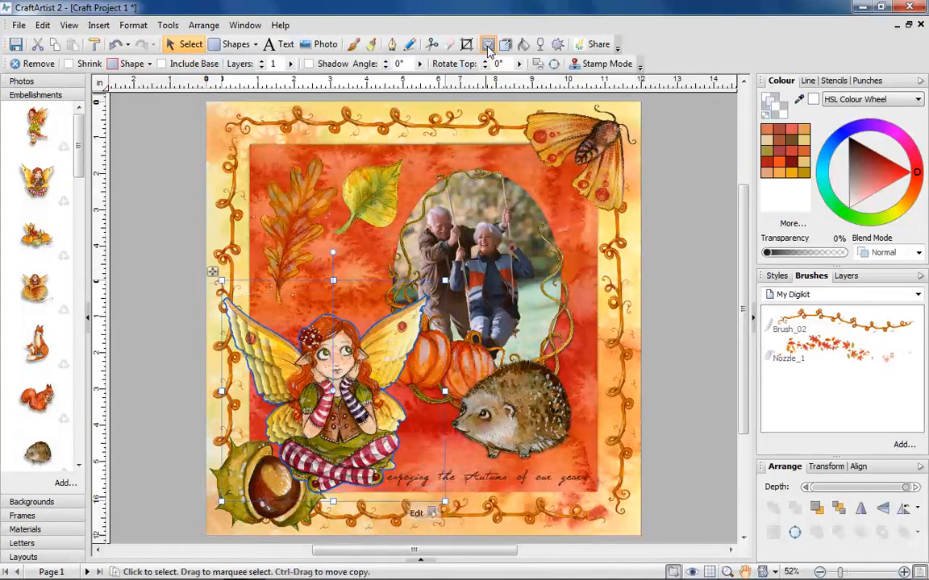
pyautogui.click(487, 45)
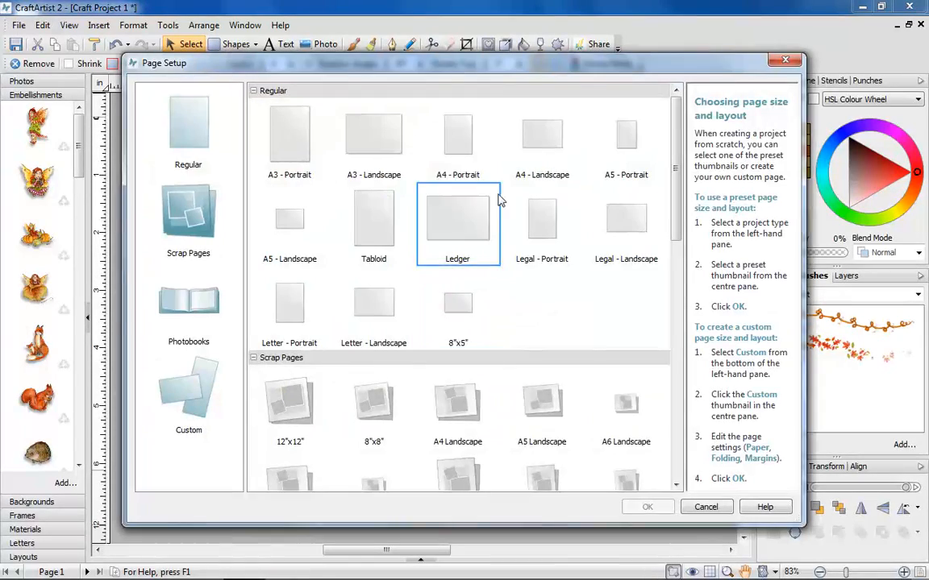
pyautogui.click(648, 507)
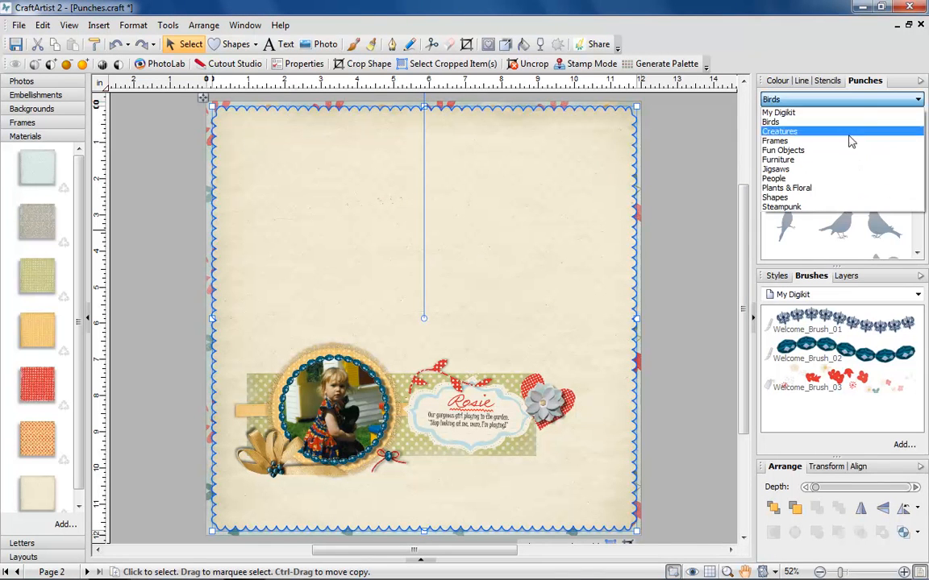
# - From the Shapes punch category, shrink the heart punch and tilt it about 15 degrees
pyautogui.click(787, 187)
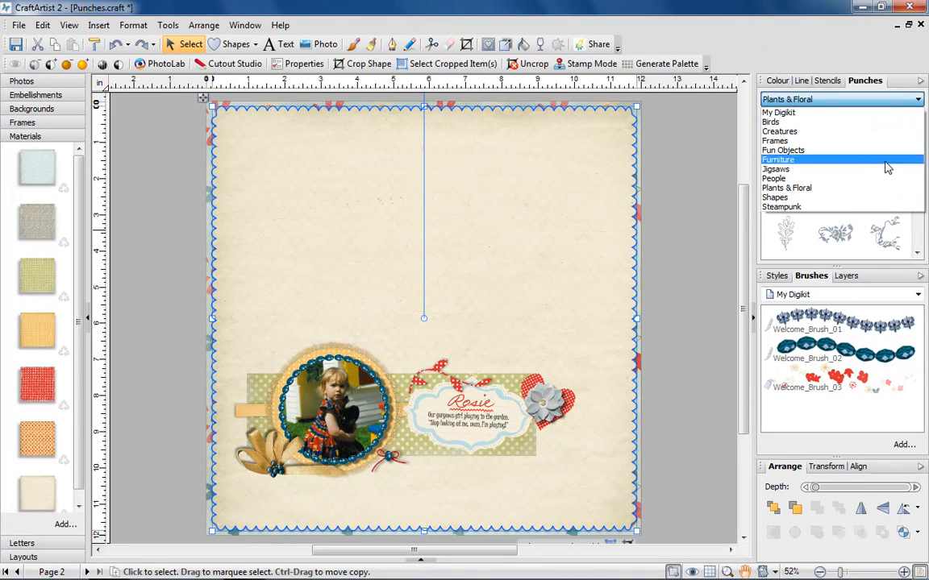
pyautogui.click(774, 197)
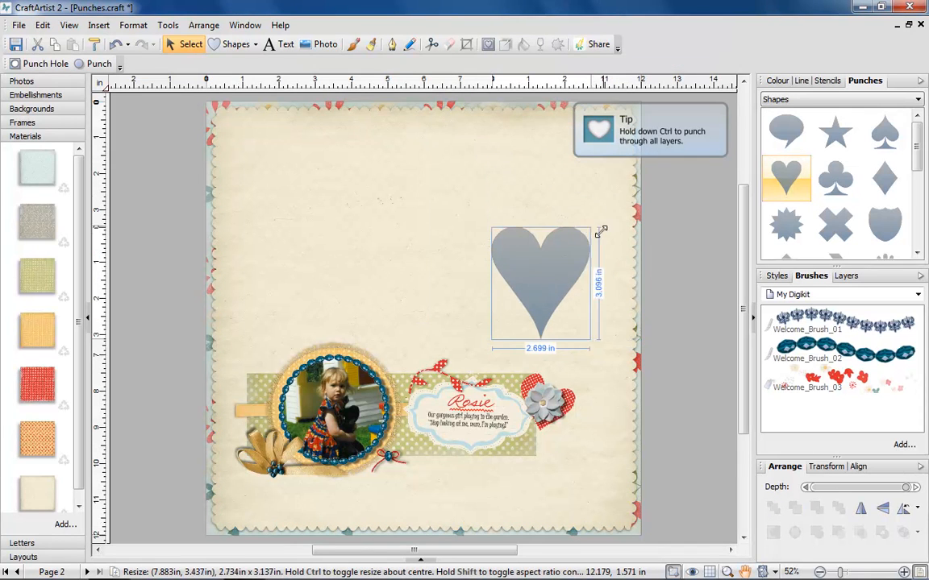
pyautogui.moveTo(604, 233); pyautogui.dragTo(500, 258)
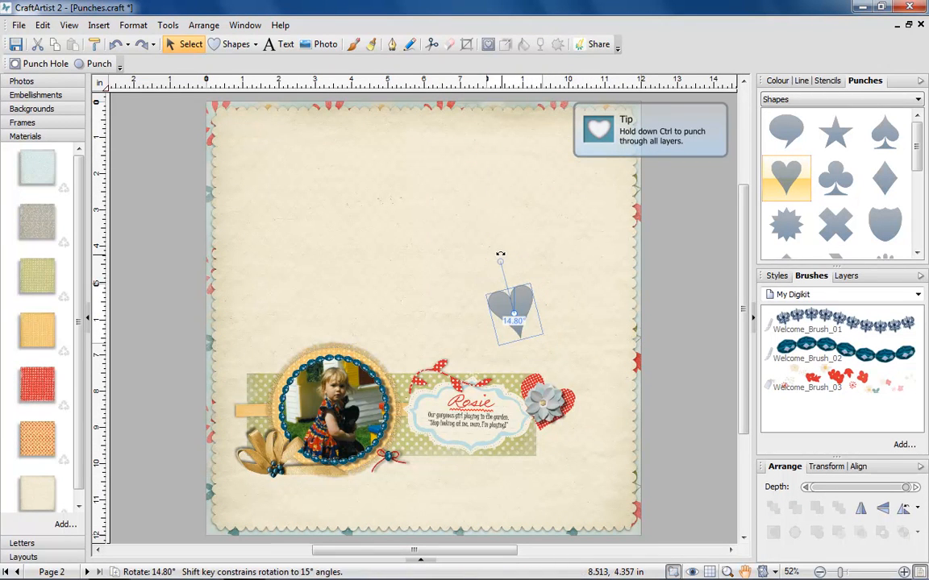
pyautogui.moveTo(513, 309); pyautogui.dragTo(245, 148)
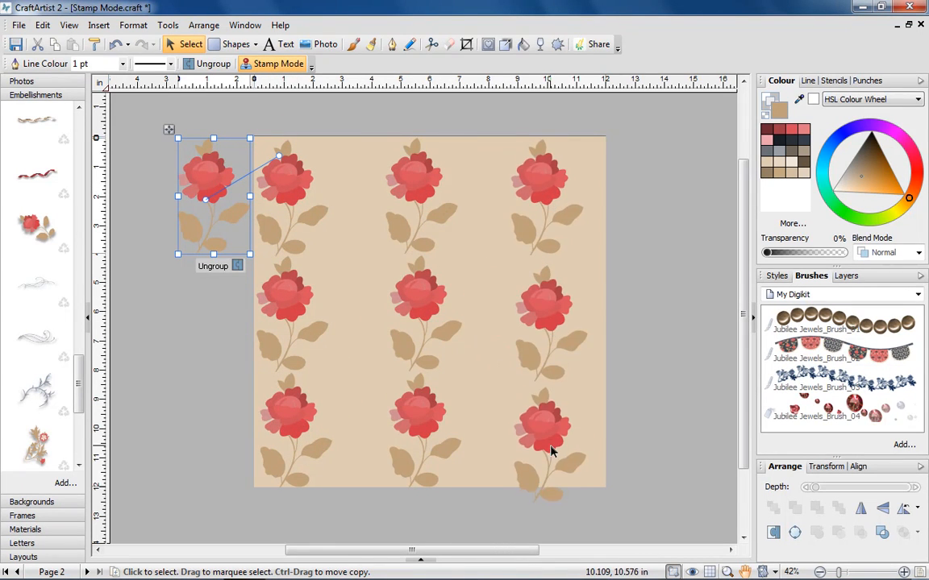
# - Stamp a solid rose and then a translucent Hard Light rose into the background pattern
pyautogui.click(887, 252)
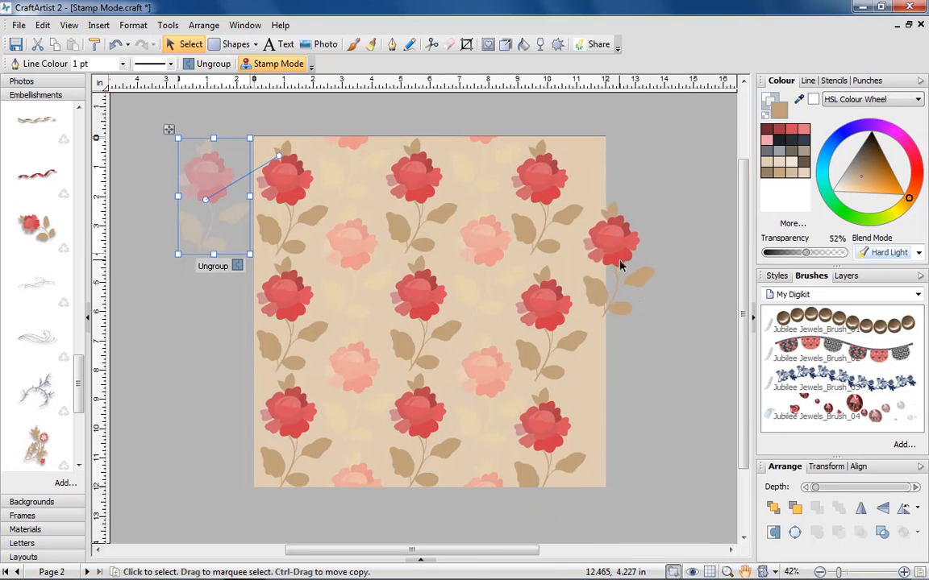
pyautogui.moveTo(621, 250); pyautogui.dragTo(680, 411)
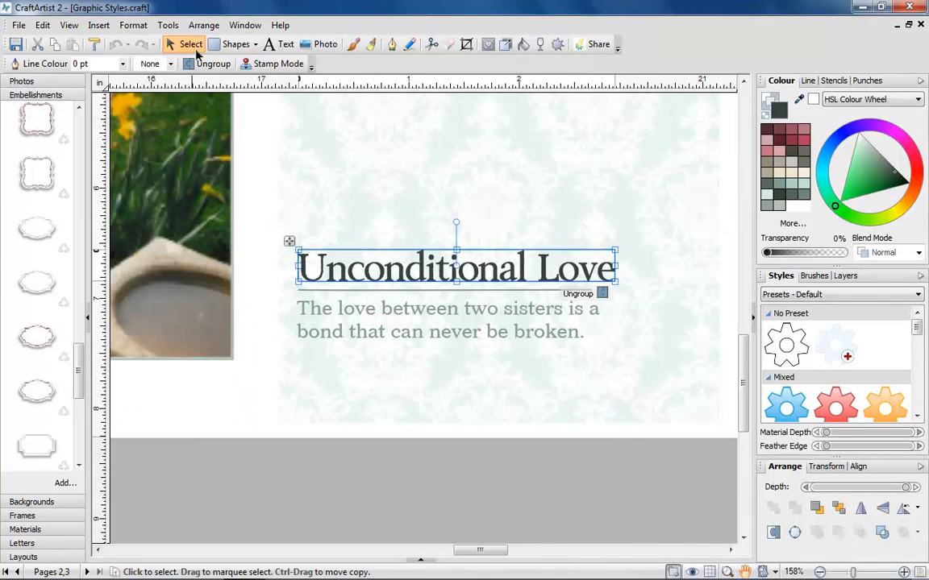
# - Show the Bevels style category for the title and scroll through its presets
pyautogui.click(841, 293)
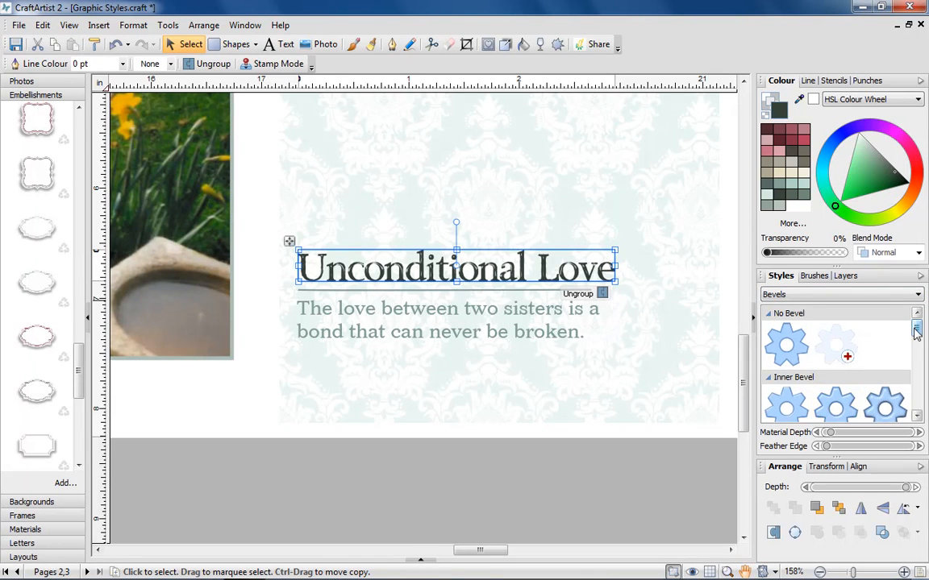
pyautogui.scroll(-3)
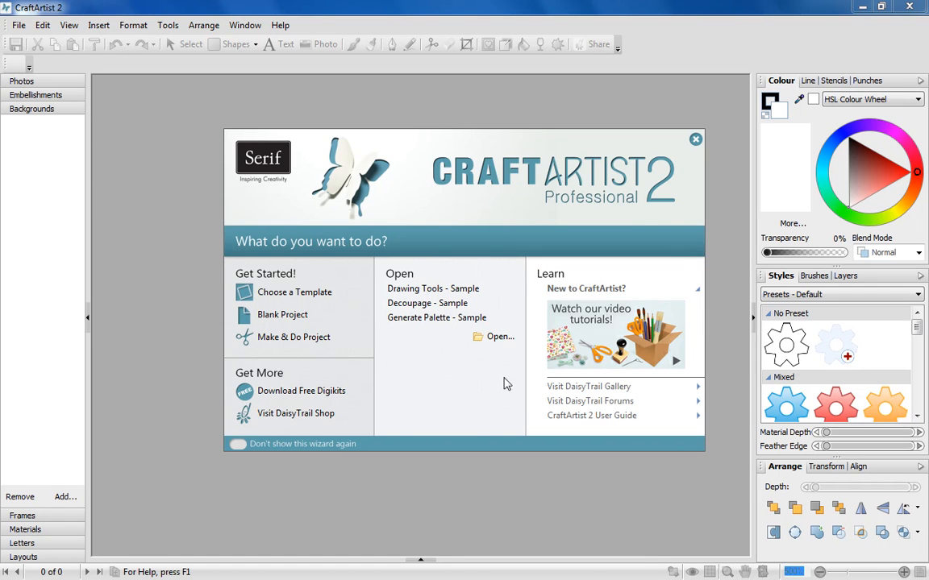
# - Open Daydream-Digikit.pdf and add a background picture to the kit's backgrounds
pyautogui.click(500, 337)
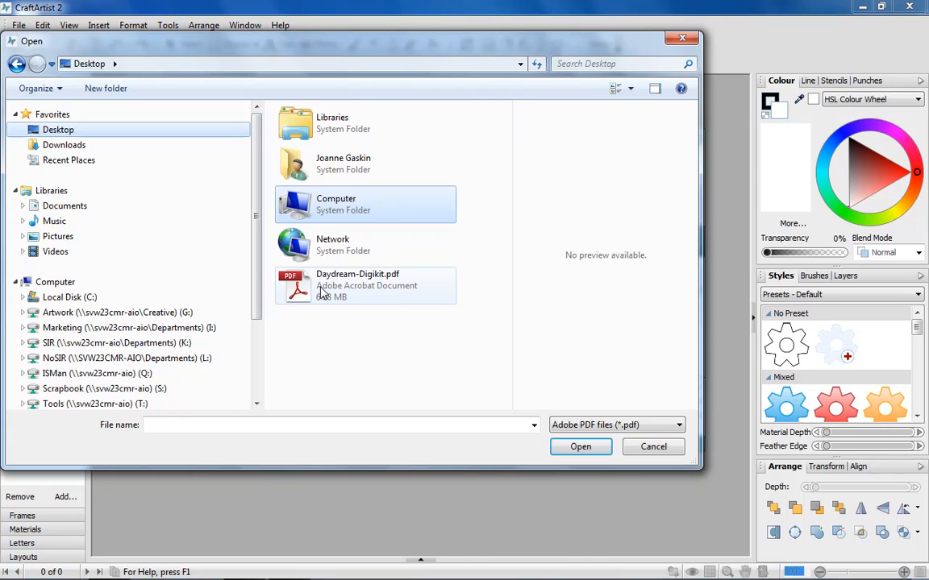
pyautogui.click(580, 447)
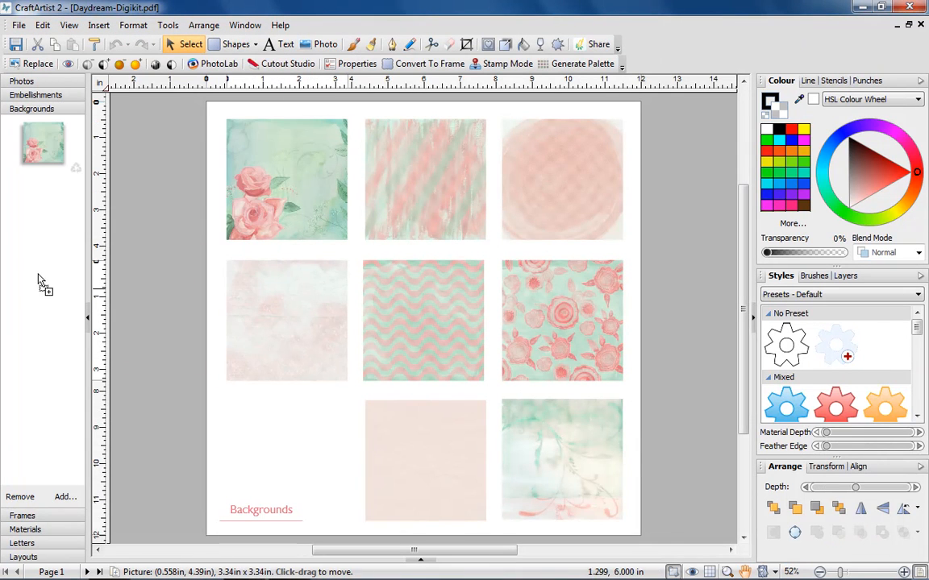
pyautogui.click(255, 519)
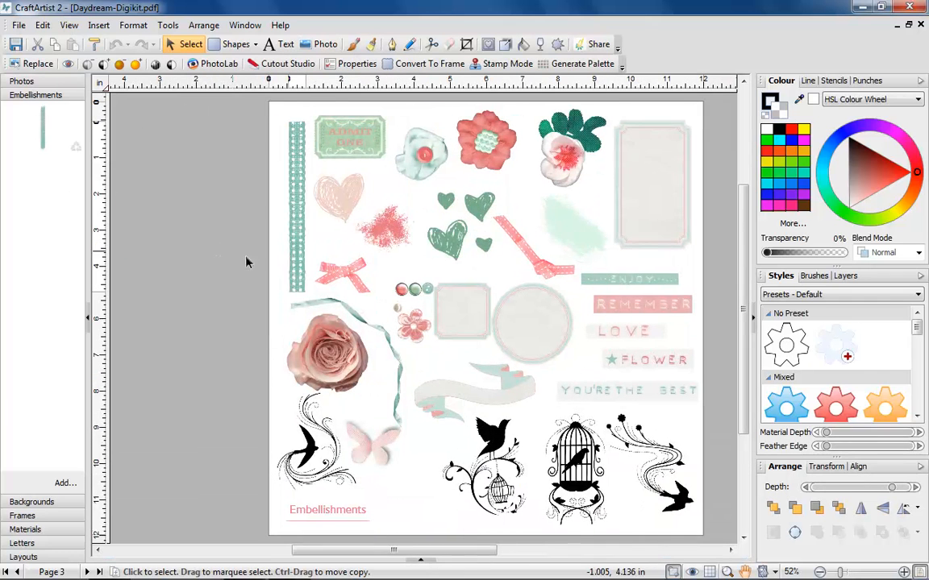
# - Add the pink heart to the embellishments and launch the Digikit Creator workspace
pyautogui.click(168, 26)
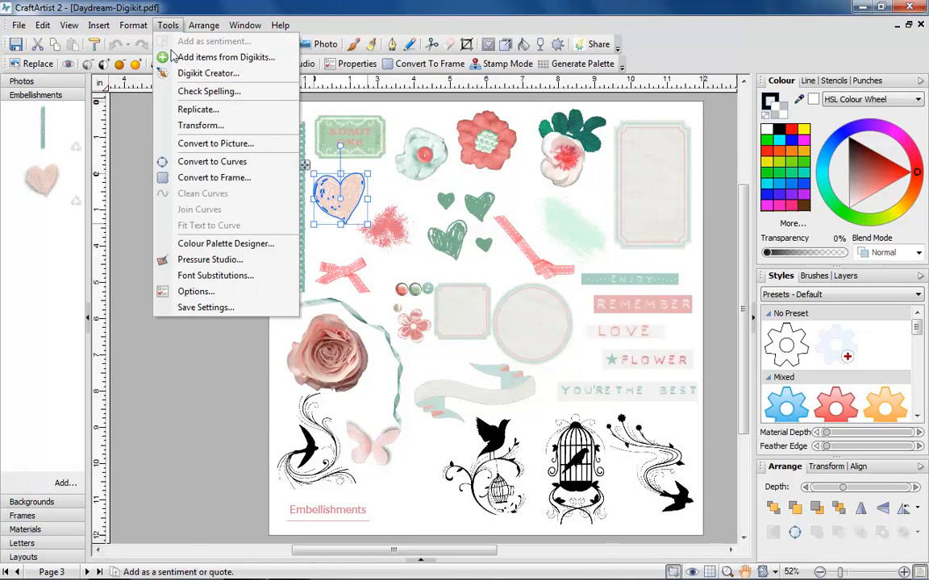
pyautogui.click(208, 73)
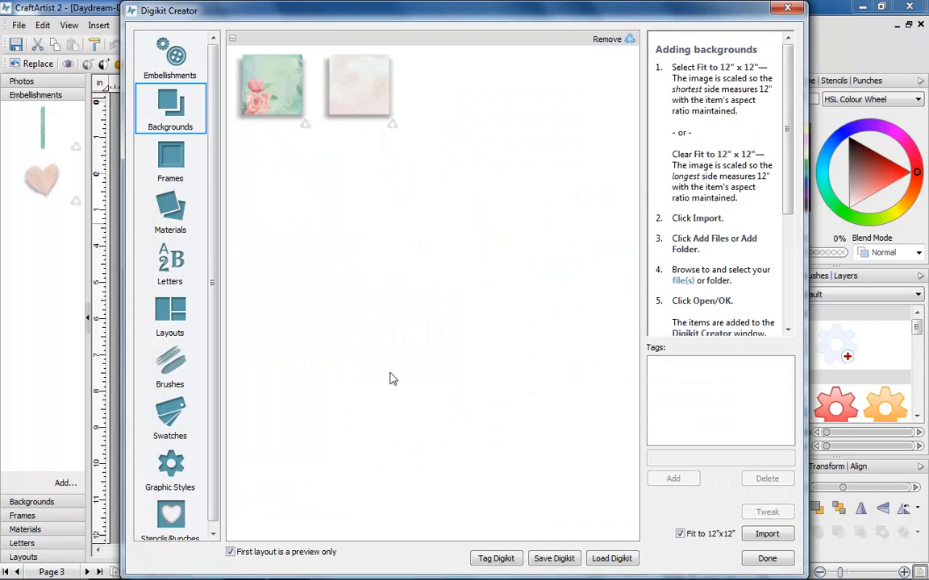
pyautogui.click(767, 558)
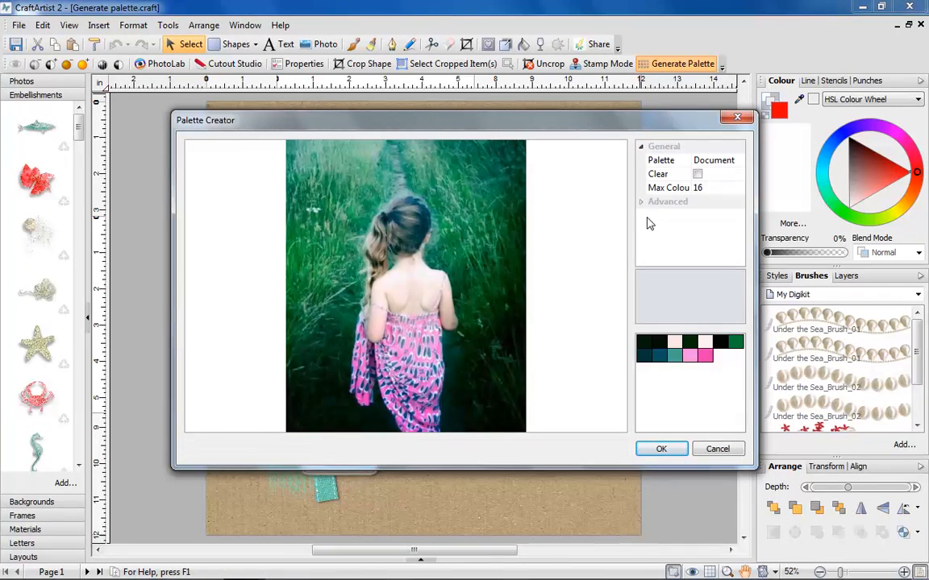
# - Adjust a Palette Creator setting for the palette from the girl-in-grass photo
pyautogui.click(661, 449)
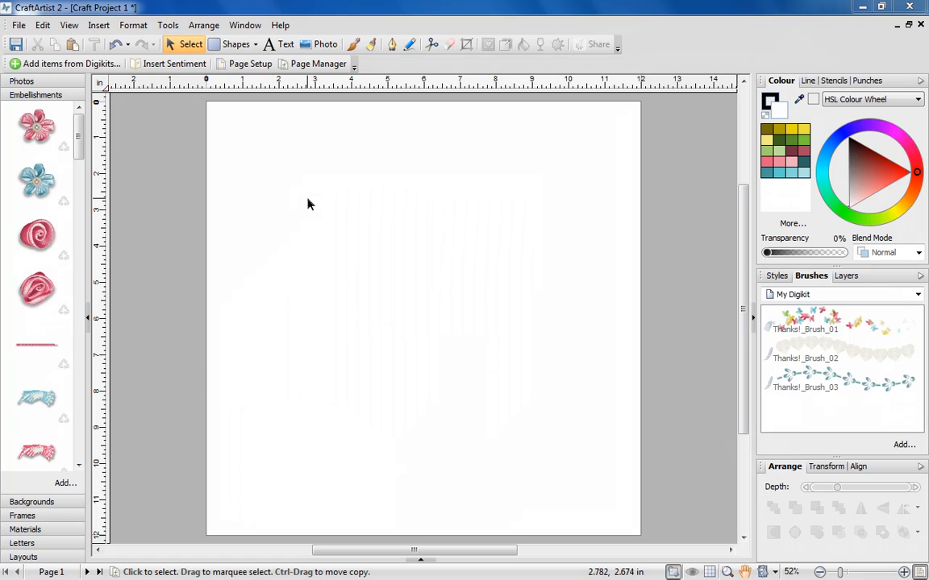
# - In Digikit Creator, view the butterfly item's tags and its tag options
pyautogui.click(167, 25)
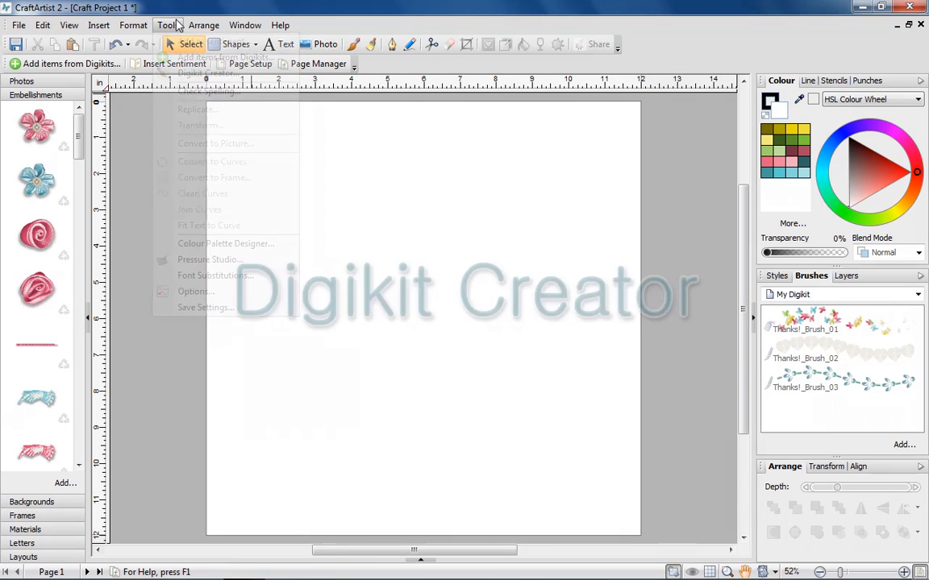
pyautogui.click(207, 91)
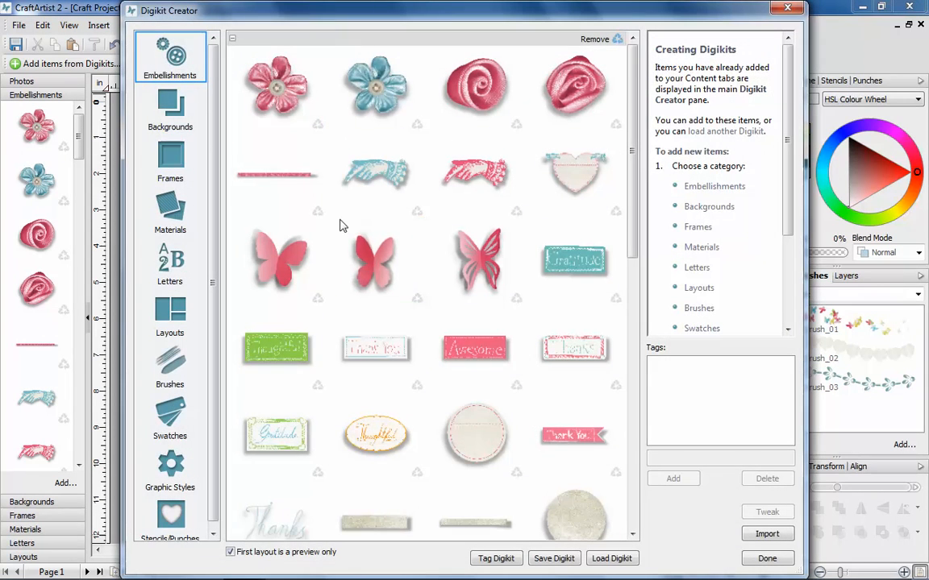
pyautogui.click(474, 349)
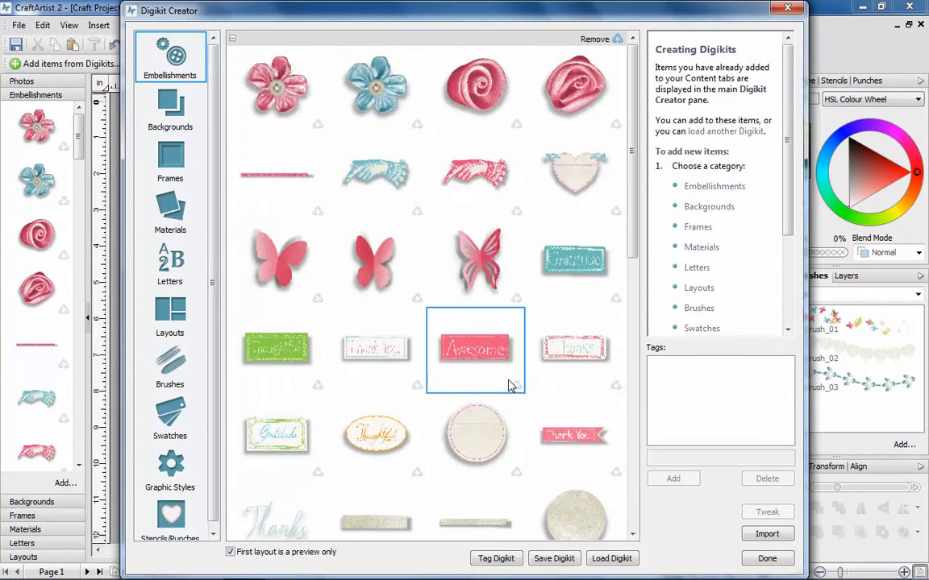
pyautogui.click(474, 261)
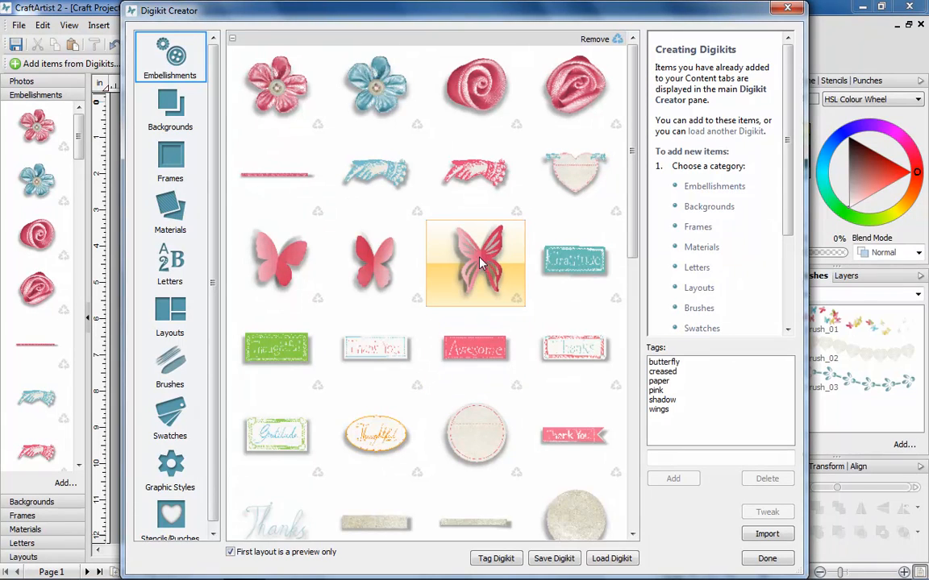
pyautogui.rightClick(475, 261)
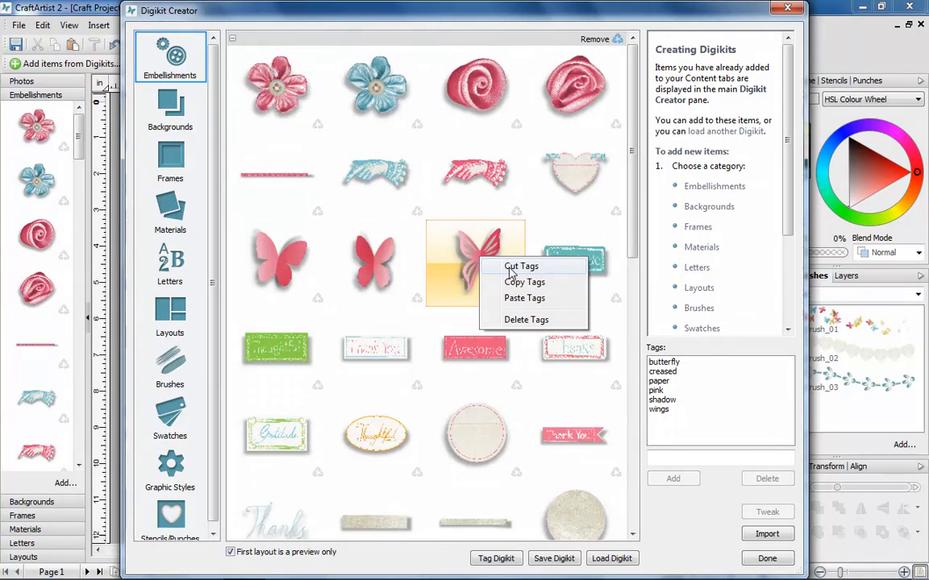
pyautogui.moveTo(524, 298)
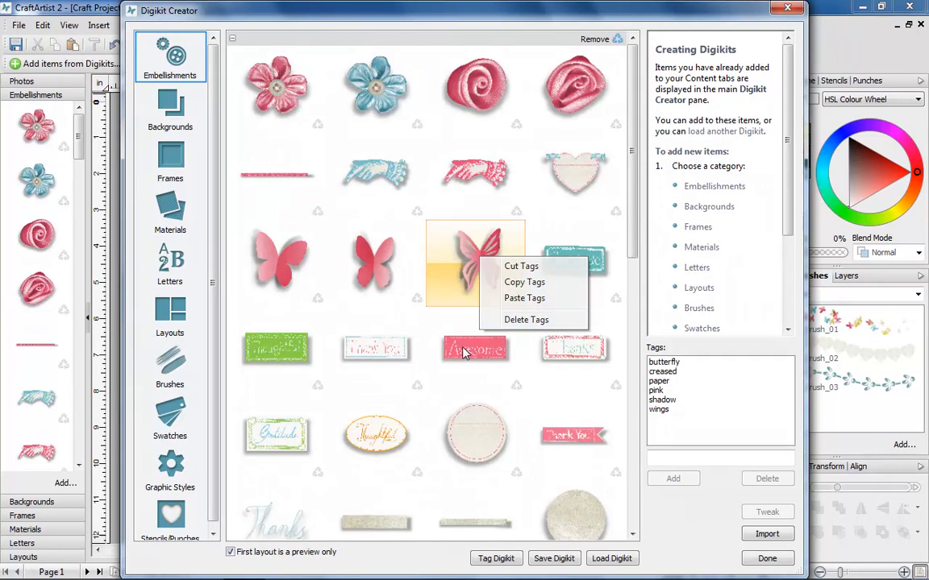
# - Add the tag 'sticker' to the Awesome sticker item and close Digikit Creator with Done
pyautogui.click(474, 349)
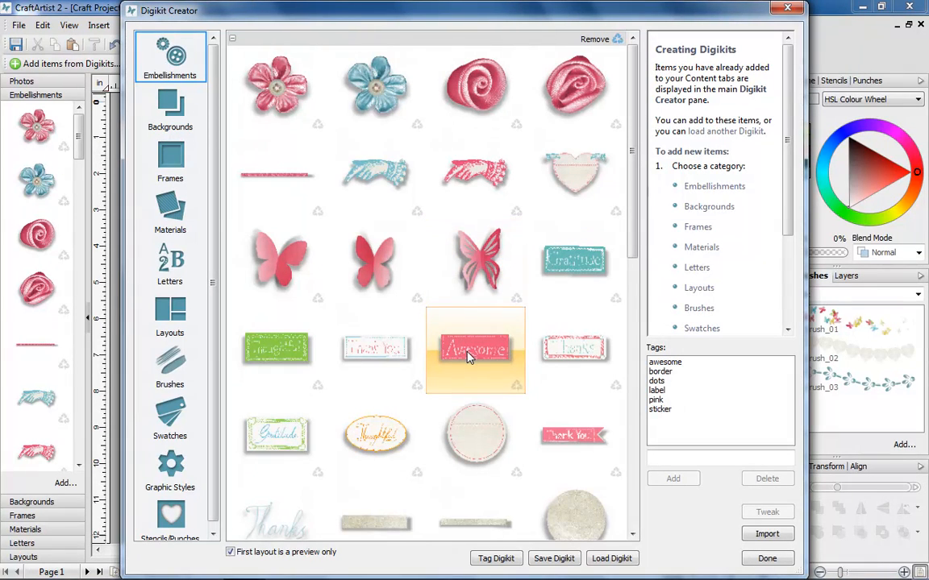
pyautogui.rightClick(474, 348)
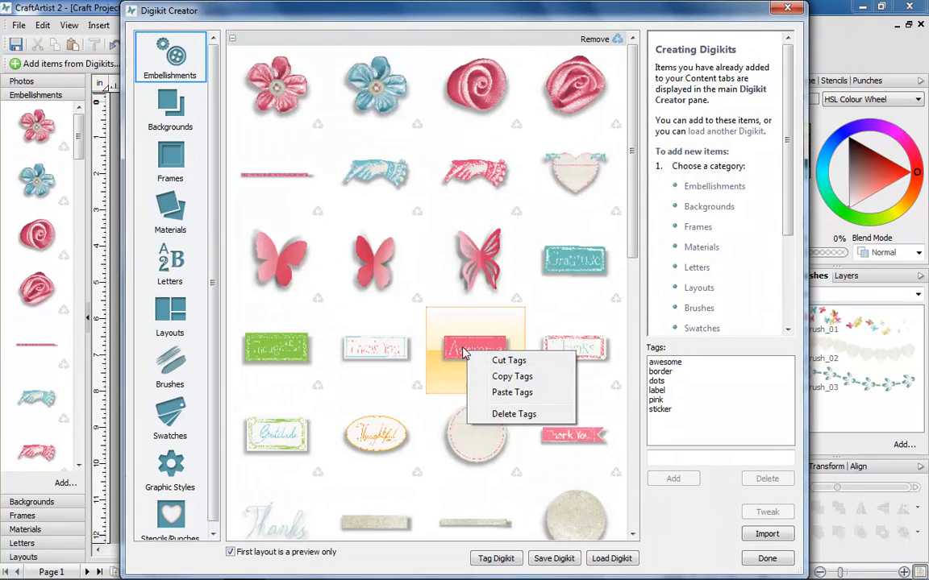
pyautogui.click(474, 348)
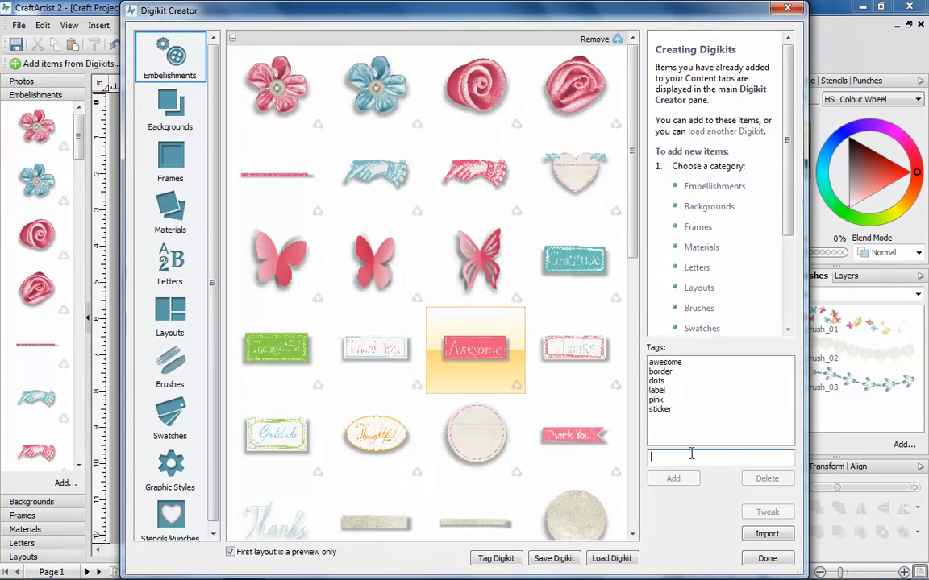
pyautogui.write('sticker')
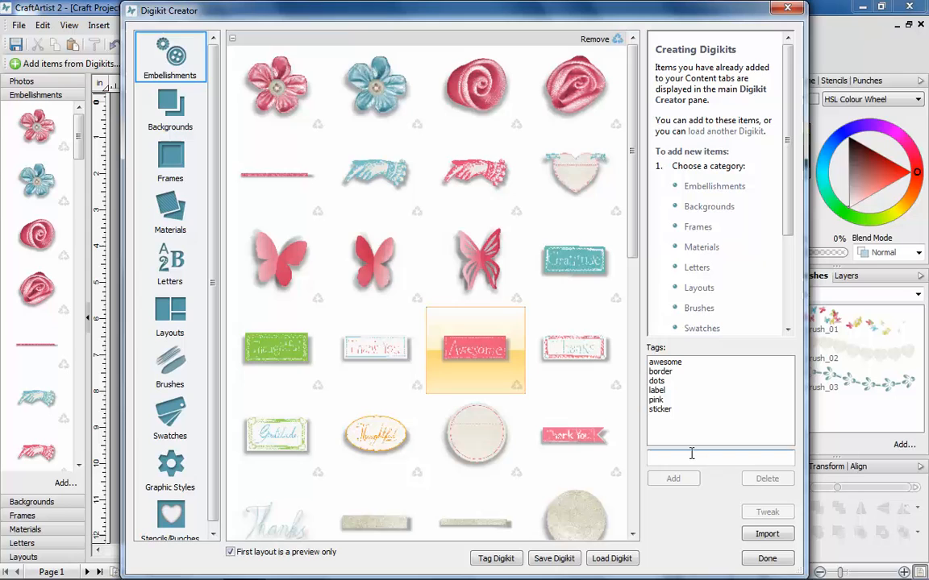
pyautogui.click(767, 558)
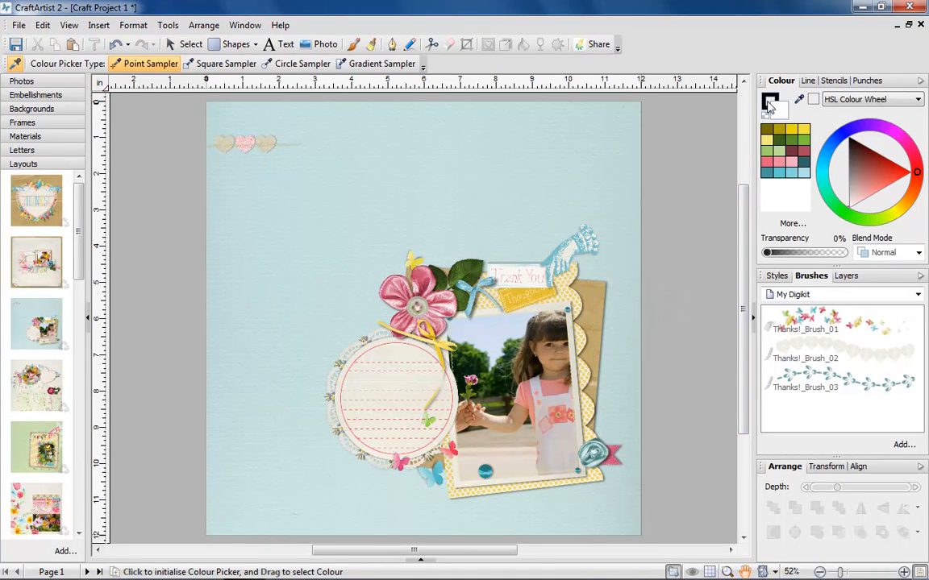
# - With the Colour Picker in Gradient Sampler mode, sample a gradient fill across the layout
pyautogui.click(377, 64)
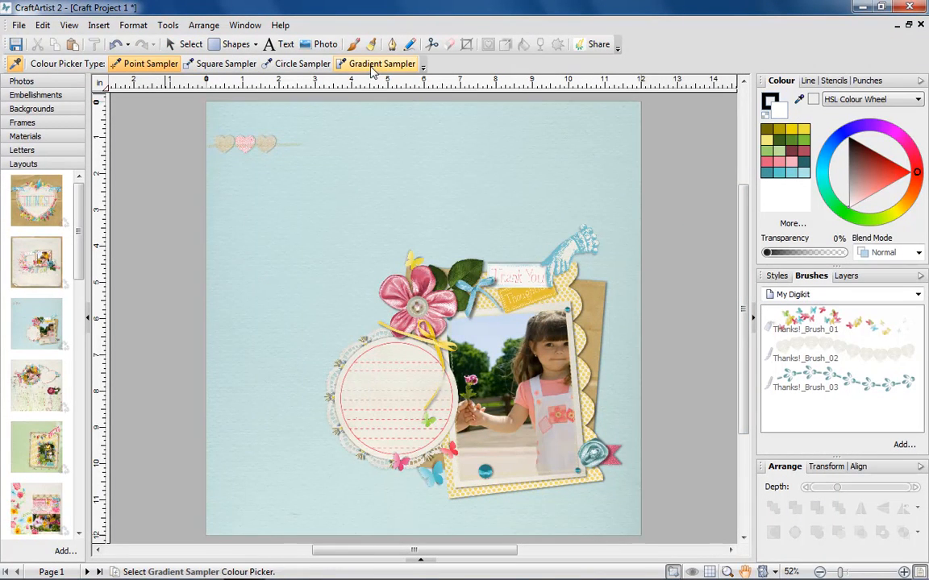
pyautogui.click(383, 65)
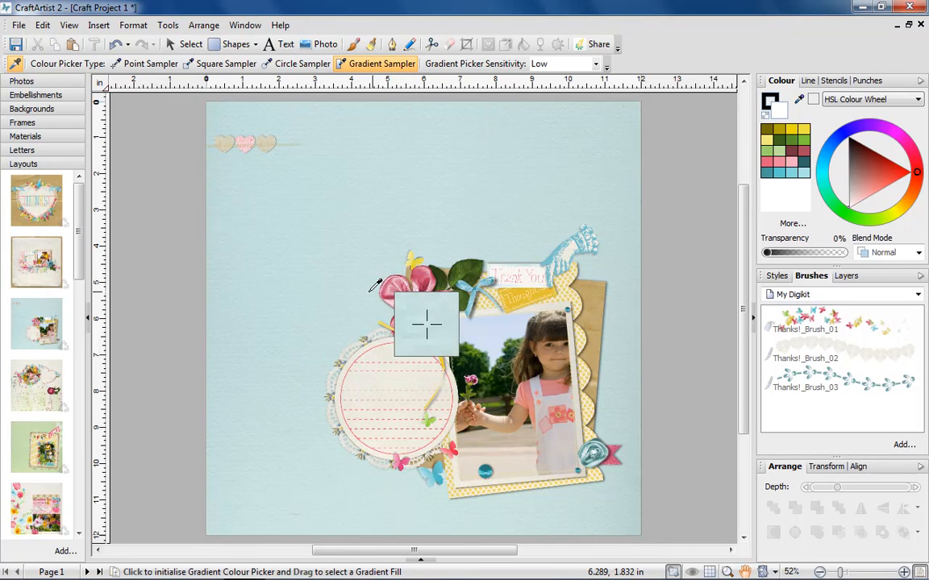
pyautogui.moveTo(374, 287); pyautogui.dragTo(597, 266)
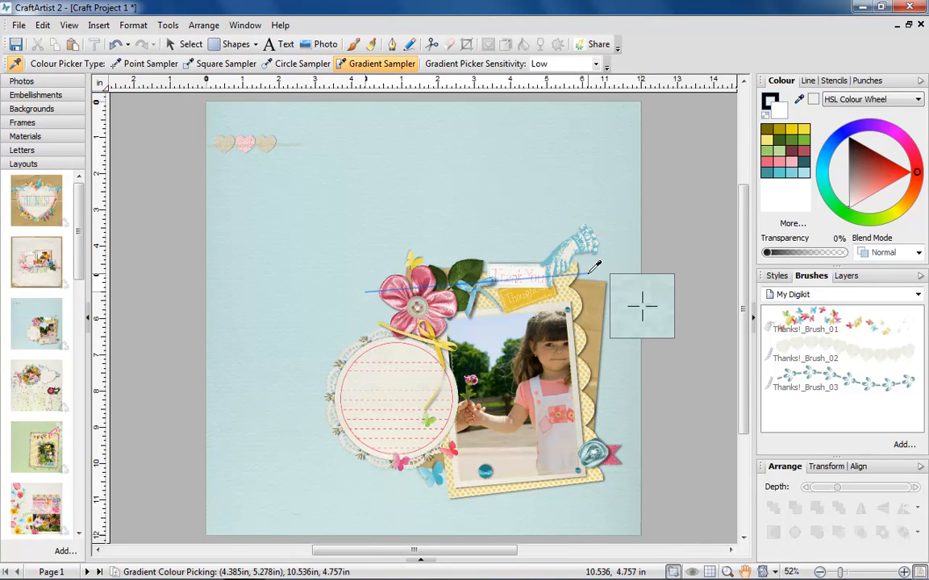
pyautogui.click(236, 45)
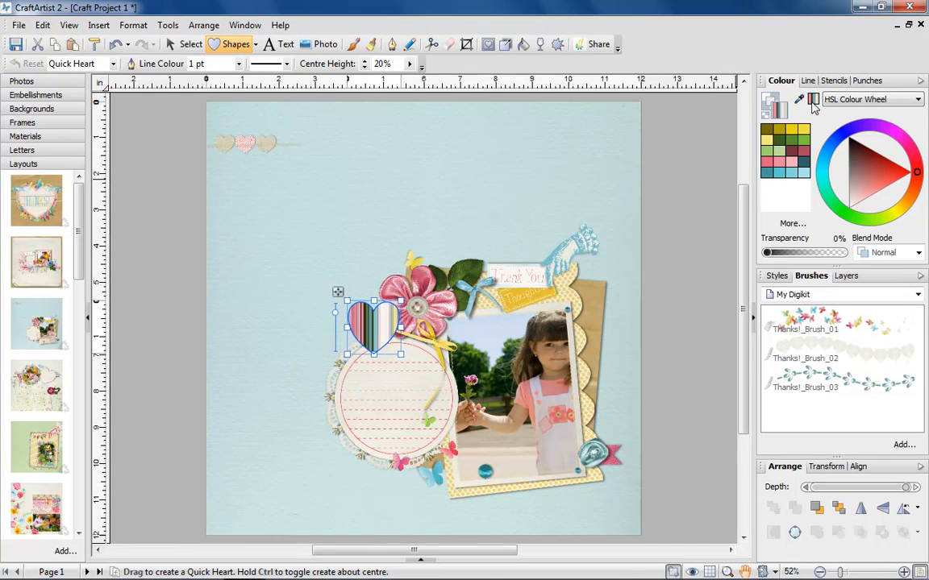
# - Fill the new heart beside the pink flower with the sampled striped gradient
pyautogui.click(190, 45)
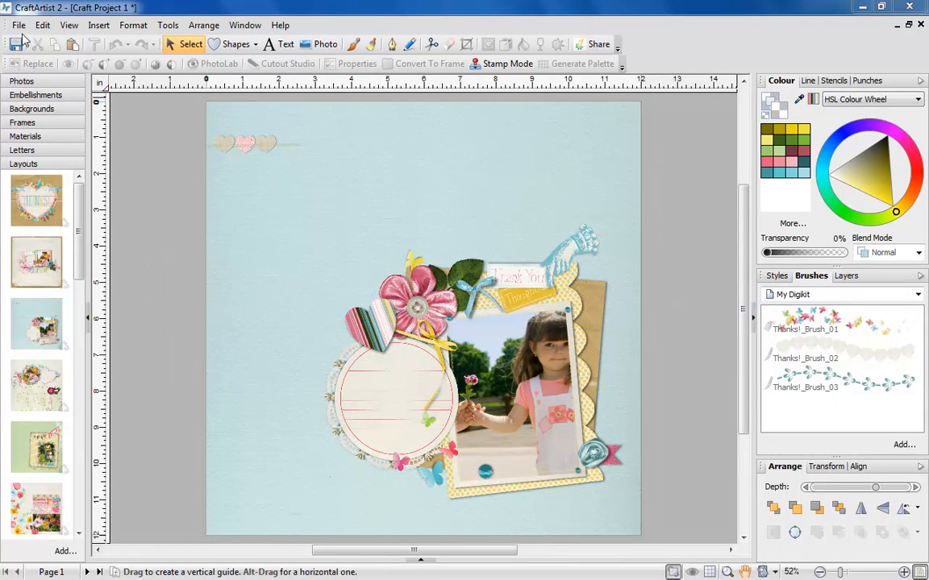
pyautogui.click(19, 26)
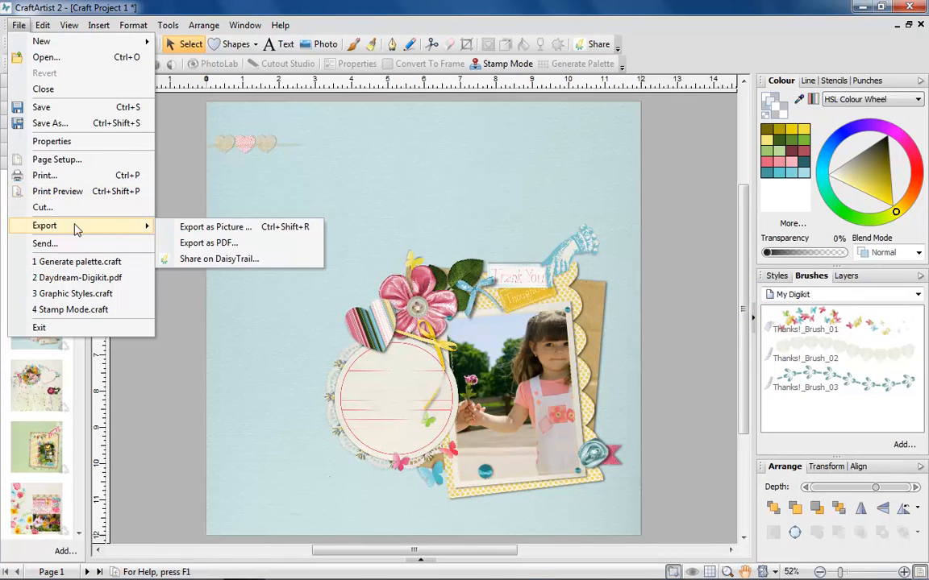
pyautogui.click(208, 242)
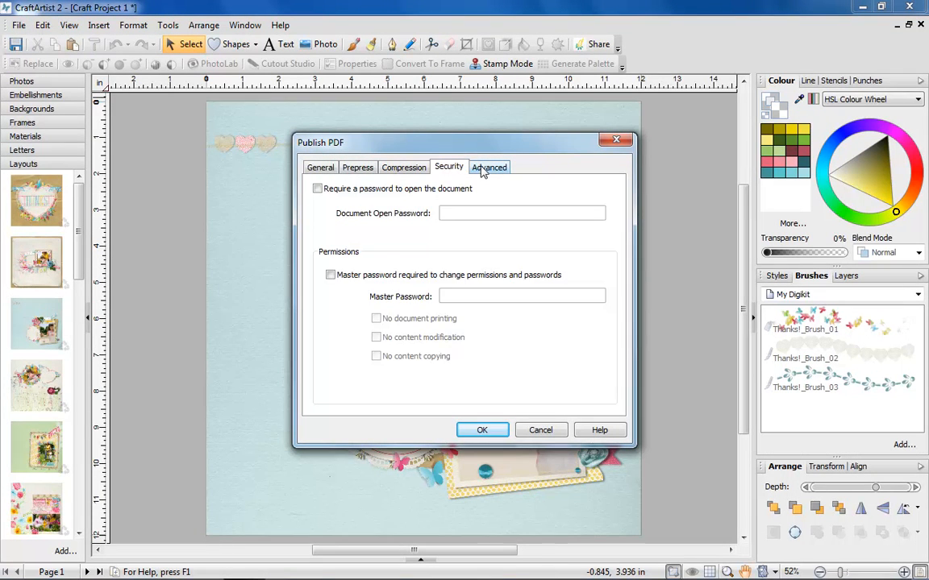
pyautogui.click(489, 166)
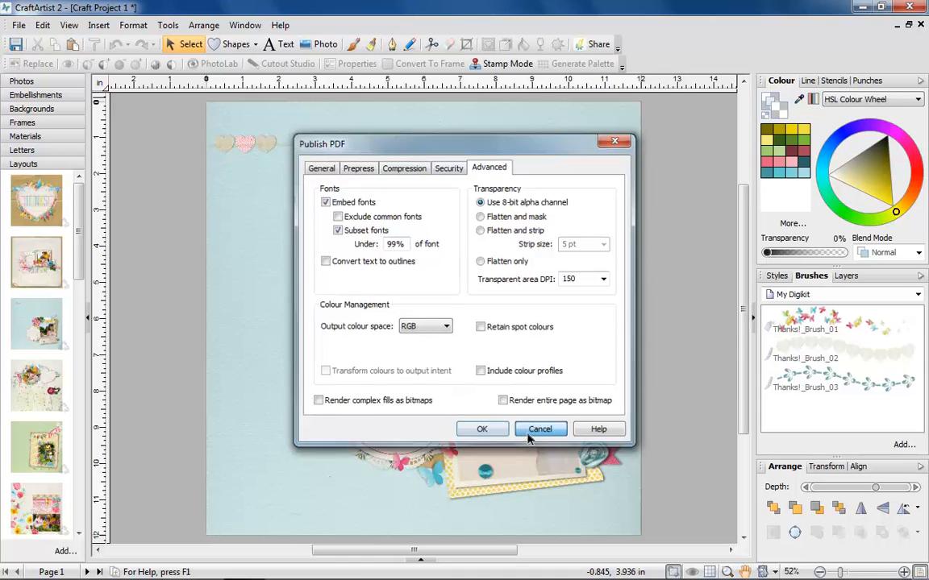
pyautogui.click(538, 429)
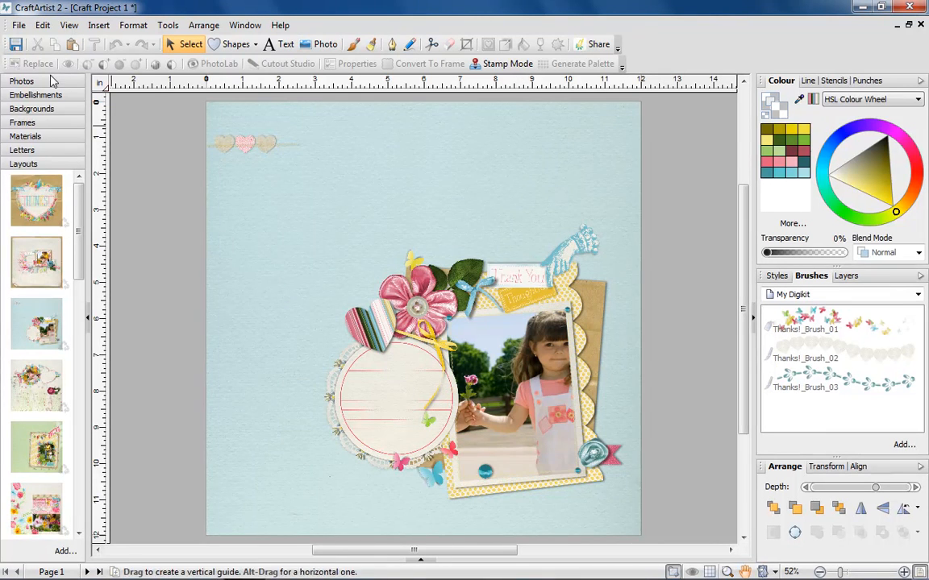
pyautogui.click(18, 26)
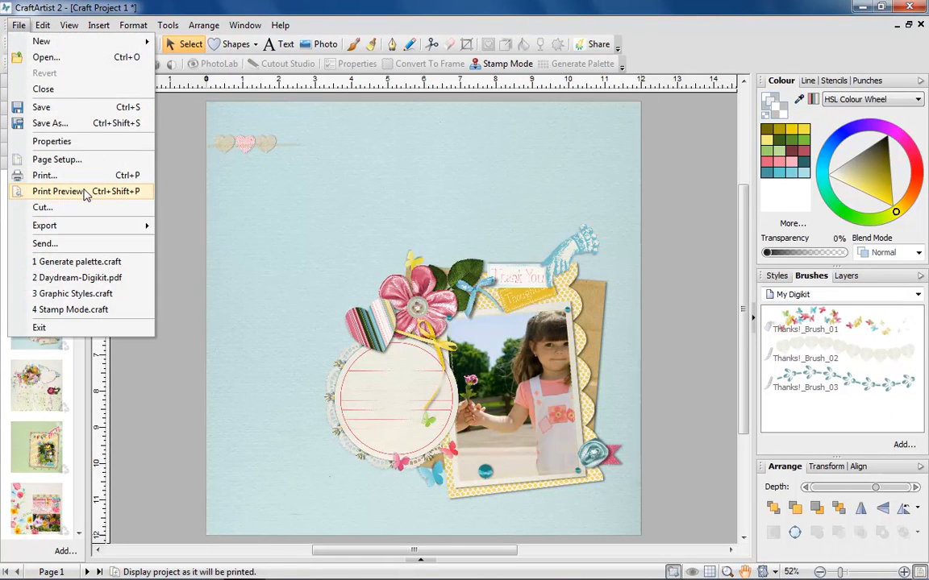
pyautogui.click(58, 190)
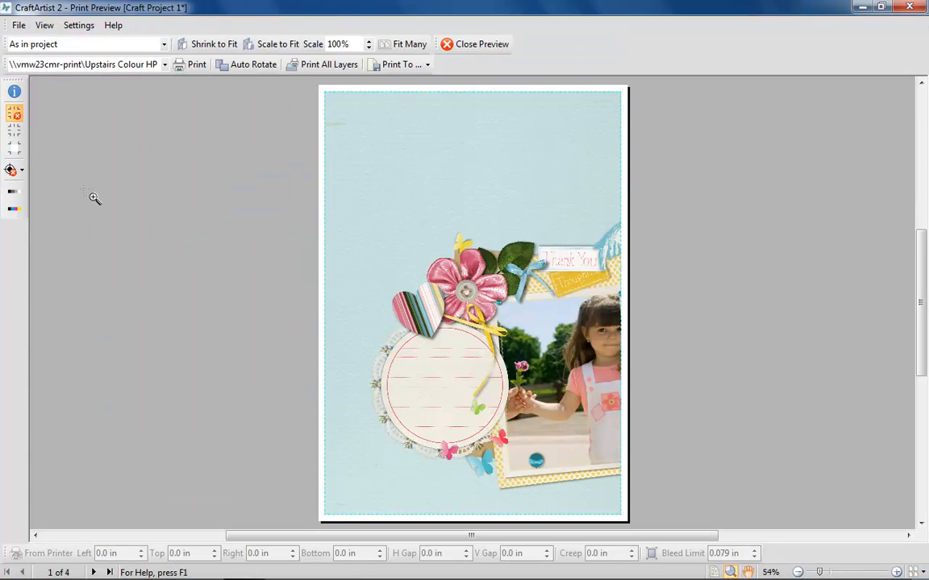
pyautogui.moveTo(213, 43)
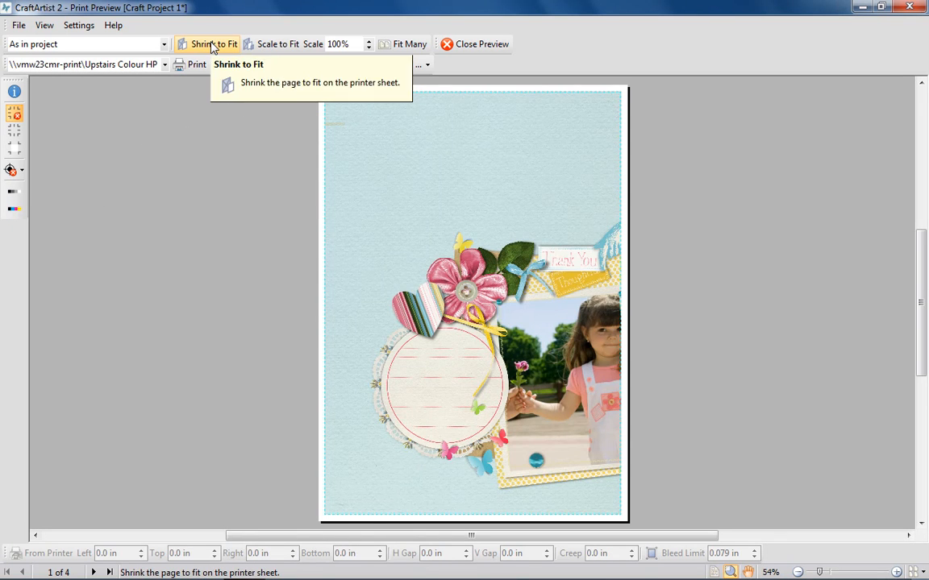
pyautogui.click(213, 43)
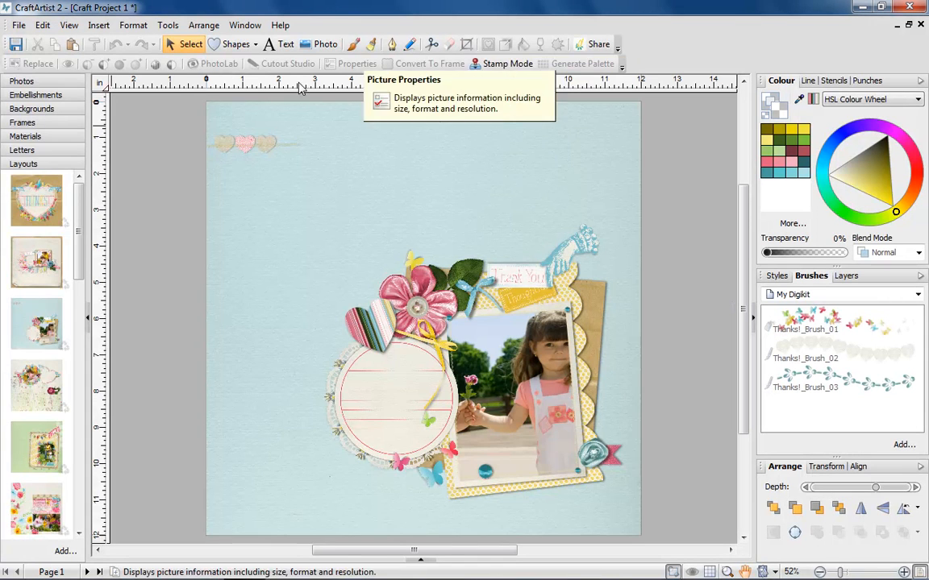
# - Export the whole page as a 1152×1152 24-bit PNG picture via Export as Picture
pyautogui.click(17, 25)
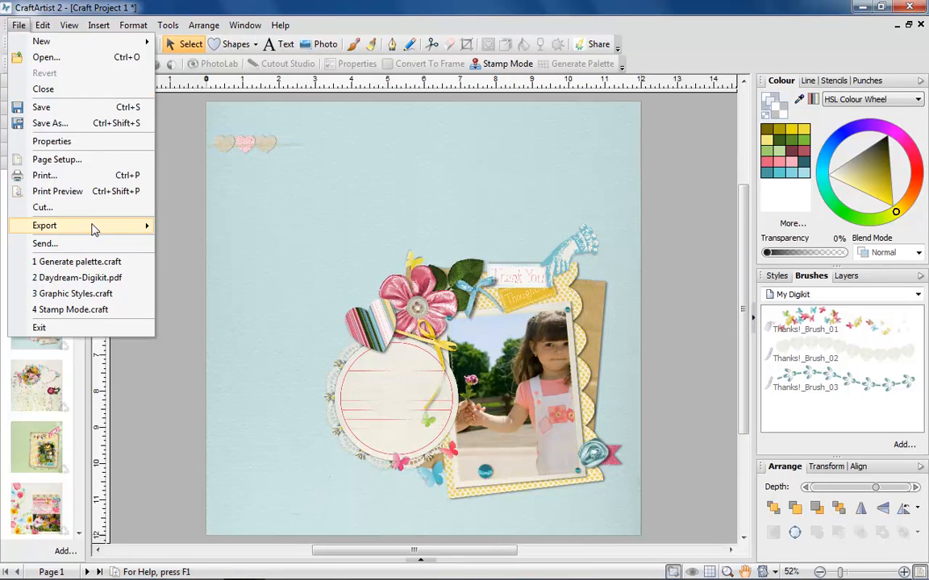
pyautogui.click(45, 225)
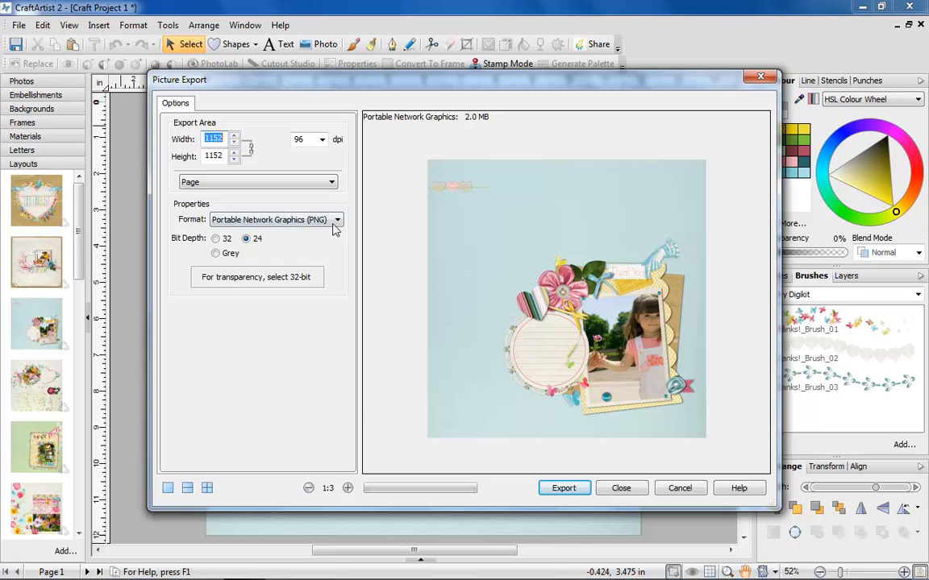
pyautogui.click(335, 220)
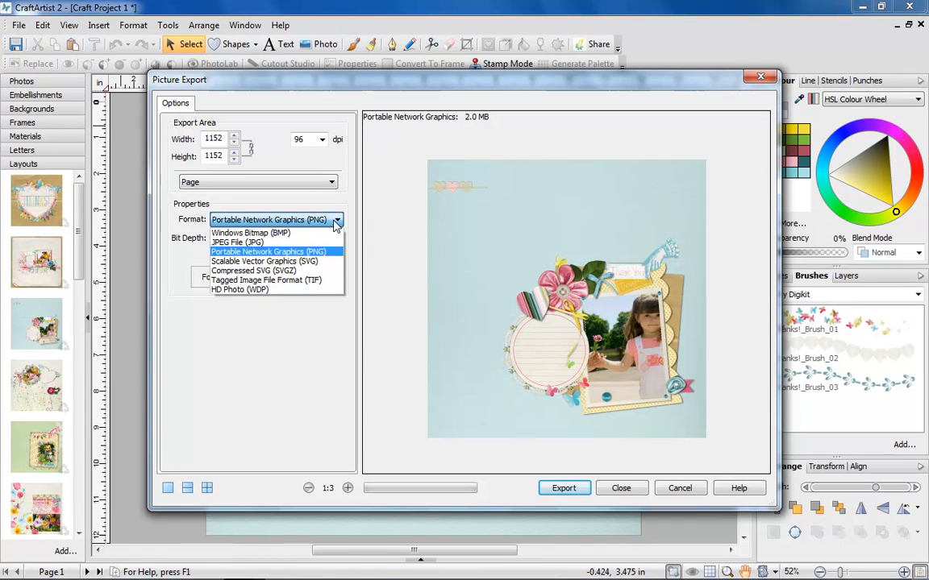
pyautogui.click(271, 251)
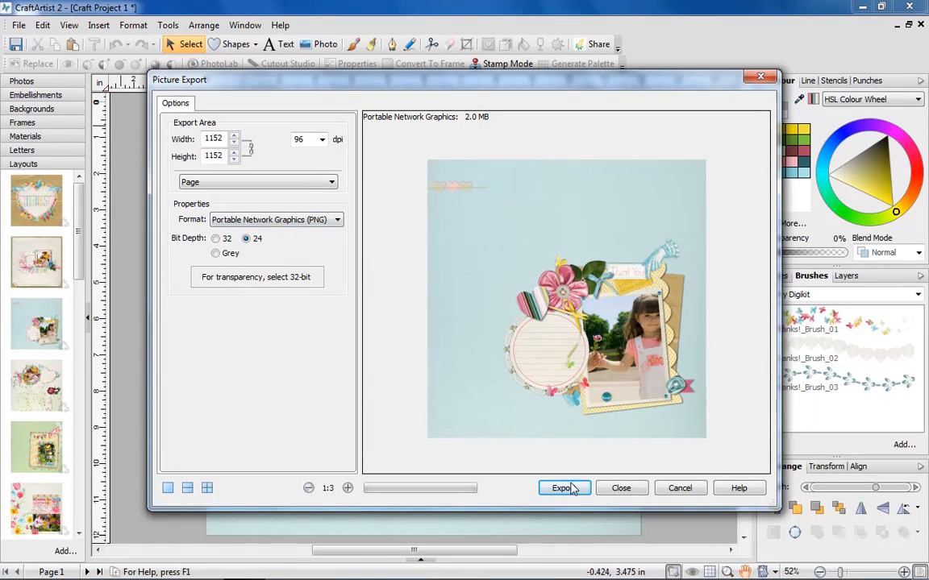